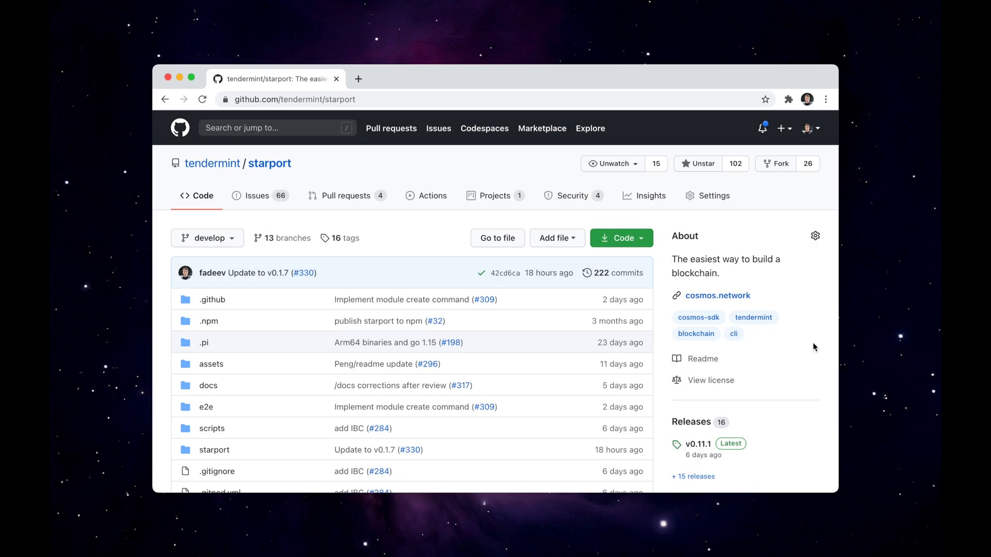
# From the Starport README, launch the 'Build a blockchain with Starport in a web-based IDE' workspace
pyautogui.scroll(-3)
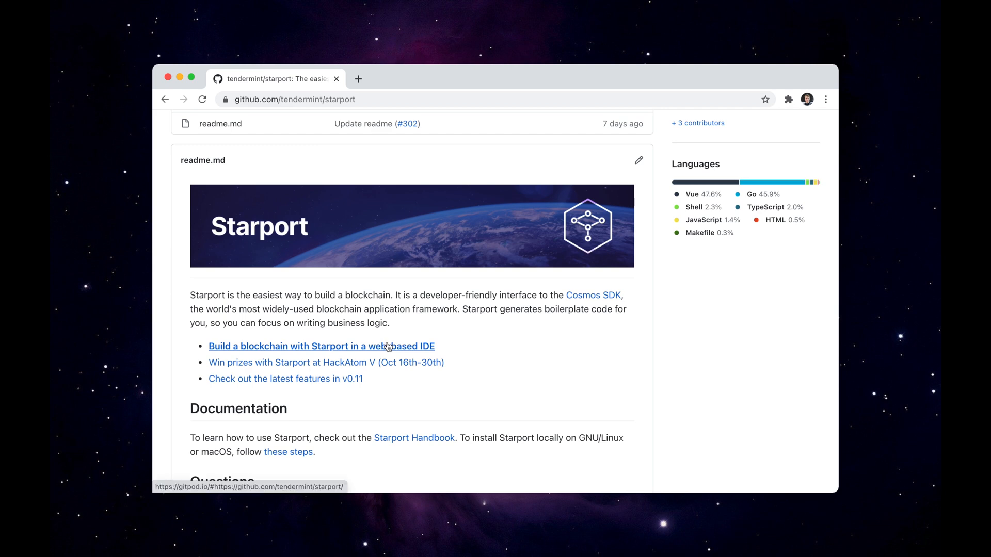
pyautogui.click(321, 347)
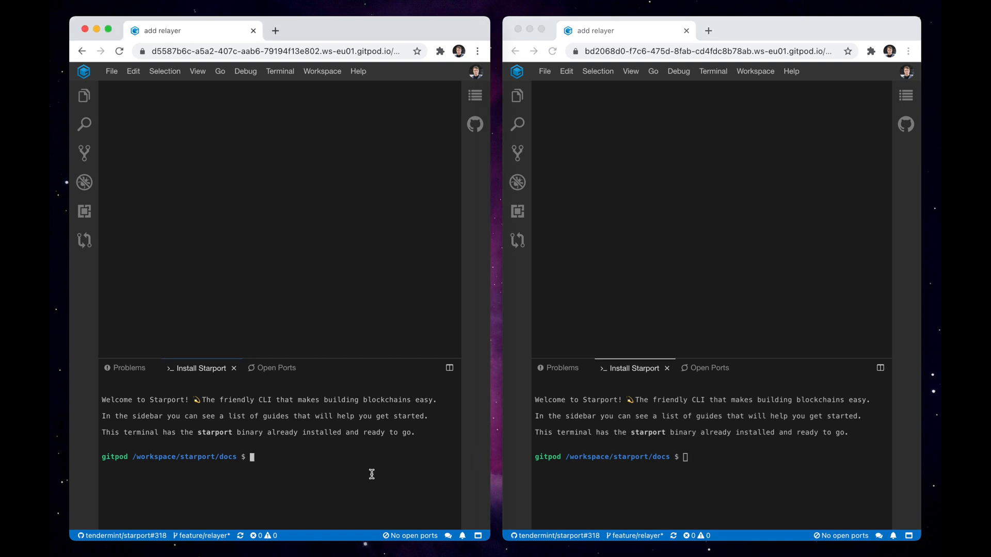
# Scaffold github.com/example/foo with --sdk-version stargate and serve it; likewise bar in the second workspace
pyautogui.write('starport app github.com/example/foo')
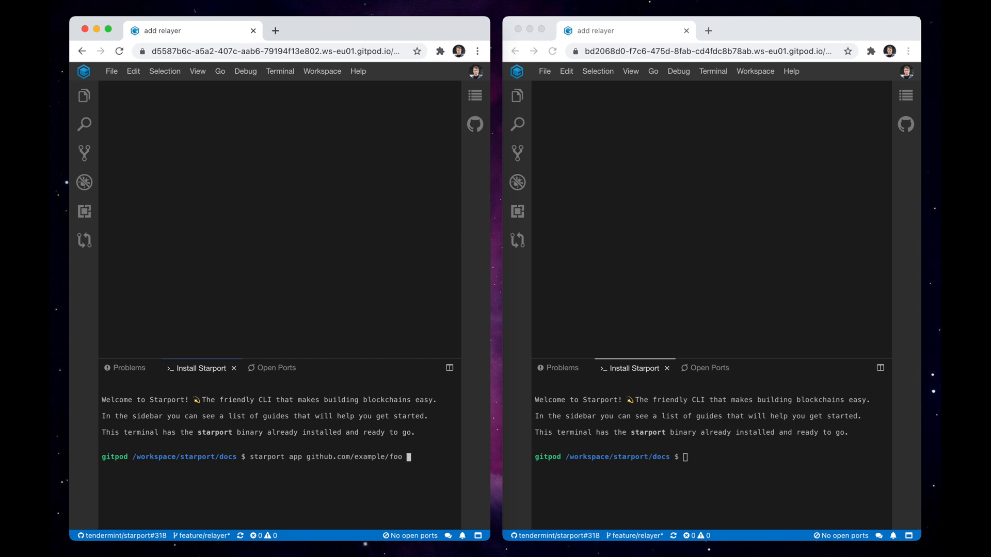
pyautogui.write('--sdk-versi')
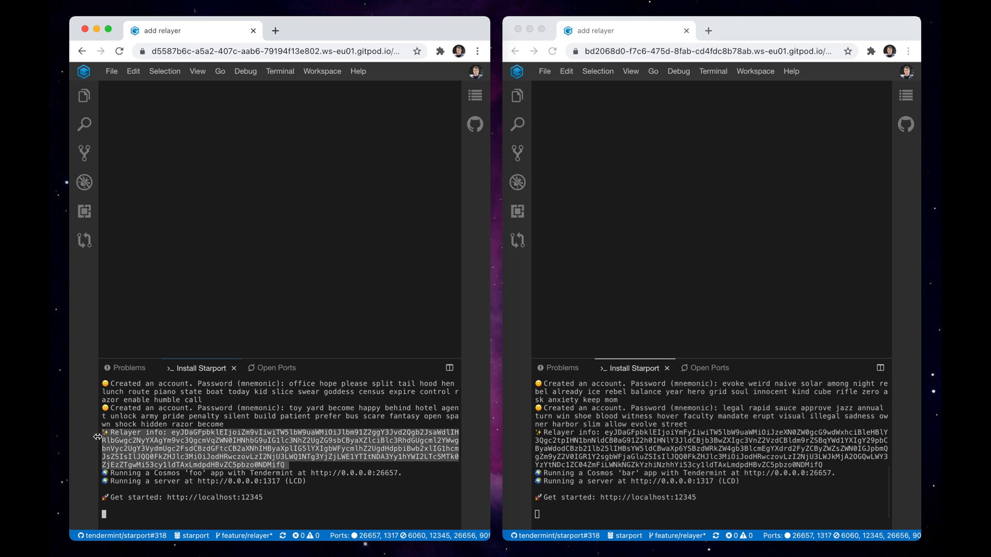
# Show secret.yml for foo in the first workspace and for bar in the second, via the Explorer
pyautogui.click(84, 95)
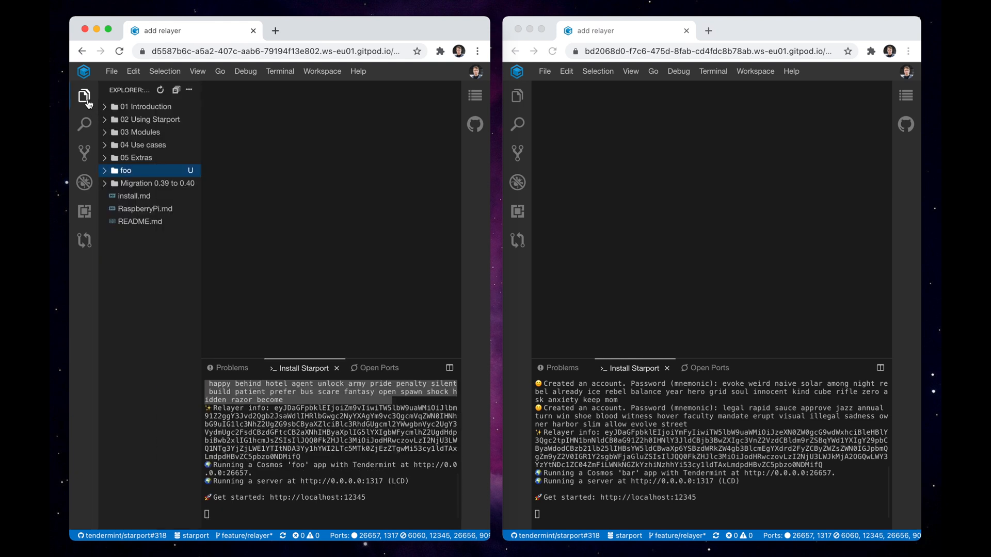
pyautogui.click(125, 171)
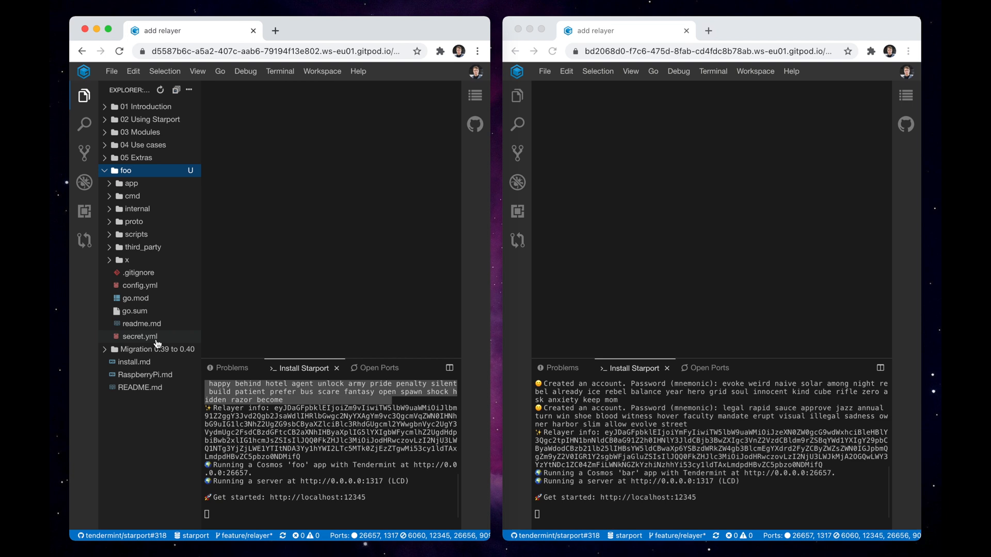
pyautogui.click(139, 337)
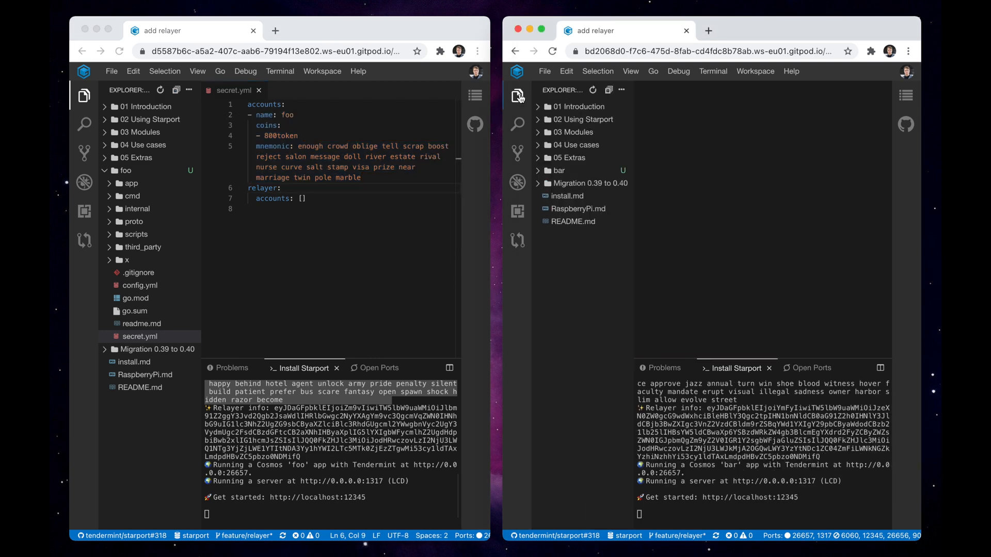
pyautogui.click(559, 170)
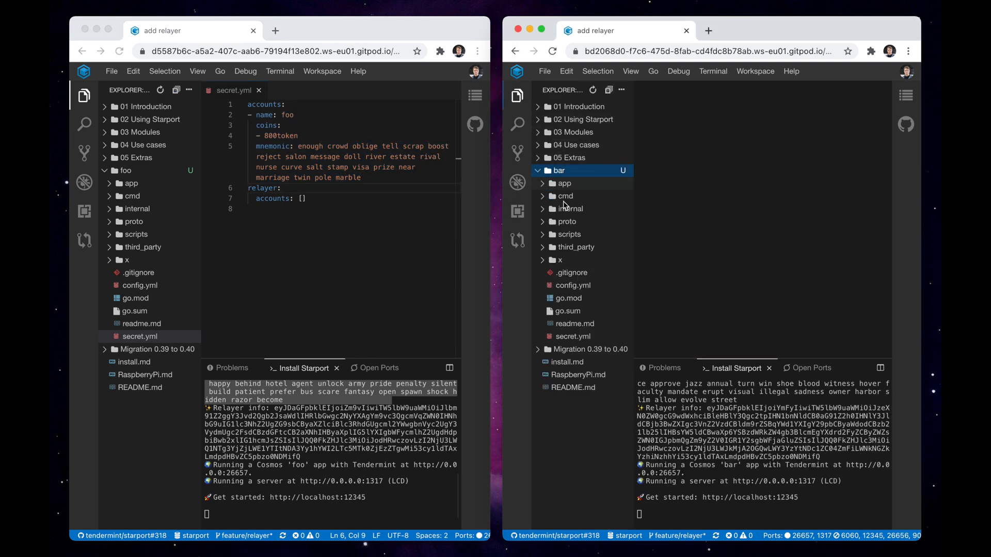
pyautogui.click(573, 336)
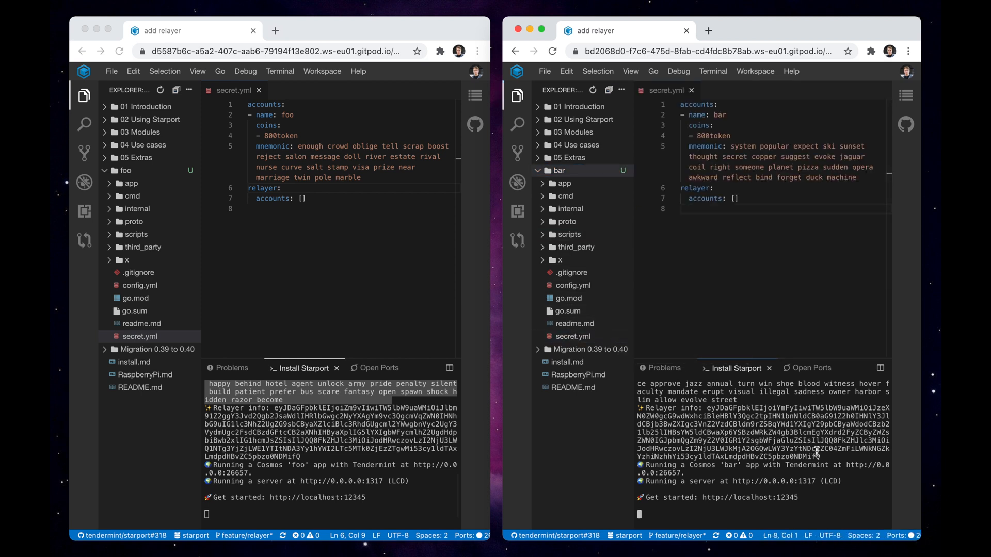
# Copy bar's relayer info and paste it as a bar relayer account with mnemonic and RPC address in foo's secret.yml
pyautogui.moveTo(709, 408); pyautogui.dragTo(822, 457)
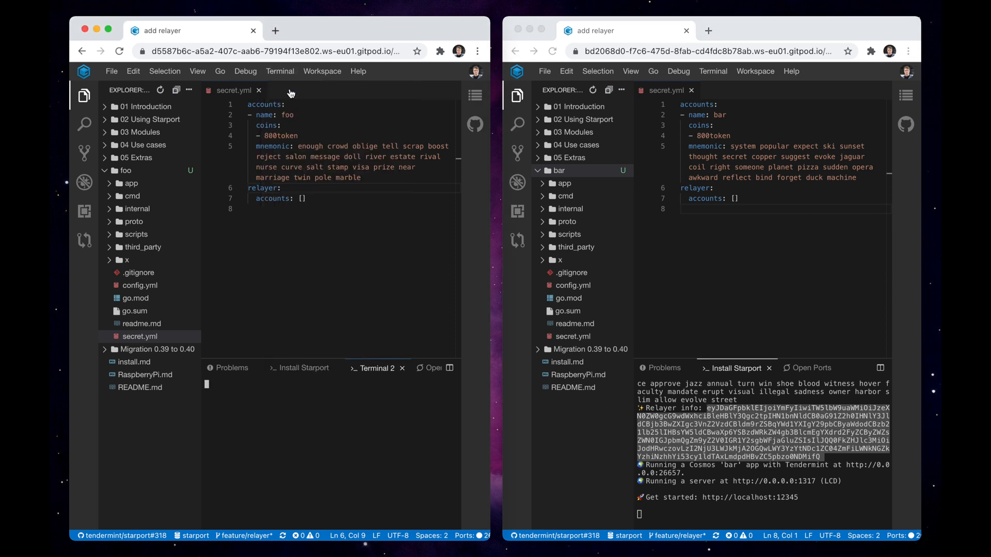
pyautogui.write('cd')
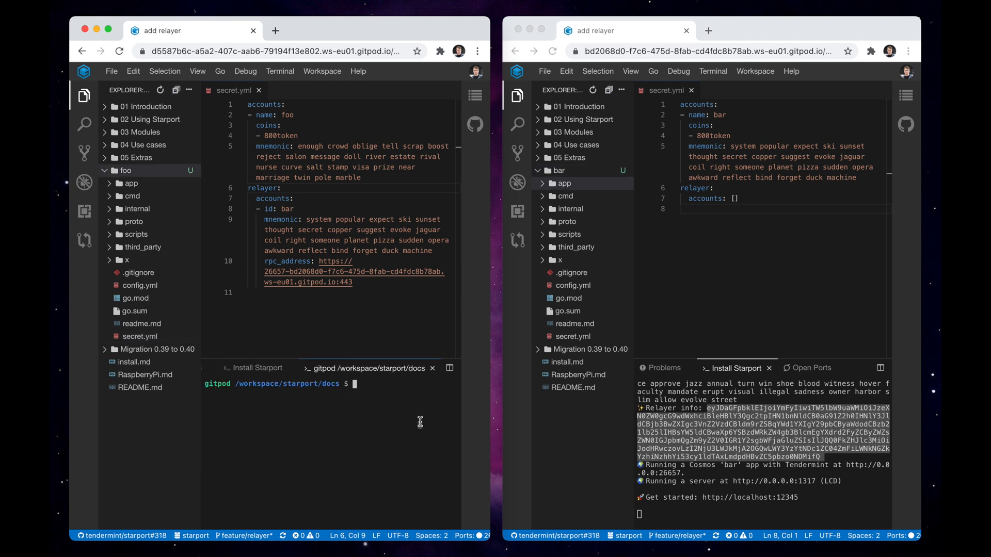
# Add the chains to rly, transfer 2token from foo to bar and relay it over foo-bar
pyautogui.write('rly chains address foo')
pyautogui.write('rly tx transfer foo bar 2')
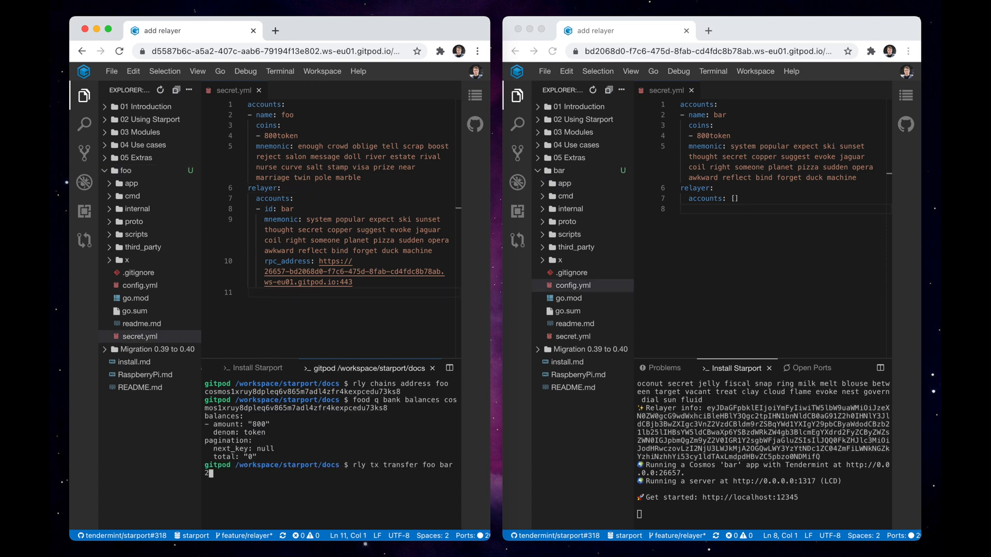
pyautogui.write('token $(rly chains address bar)')
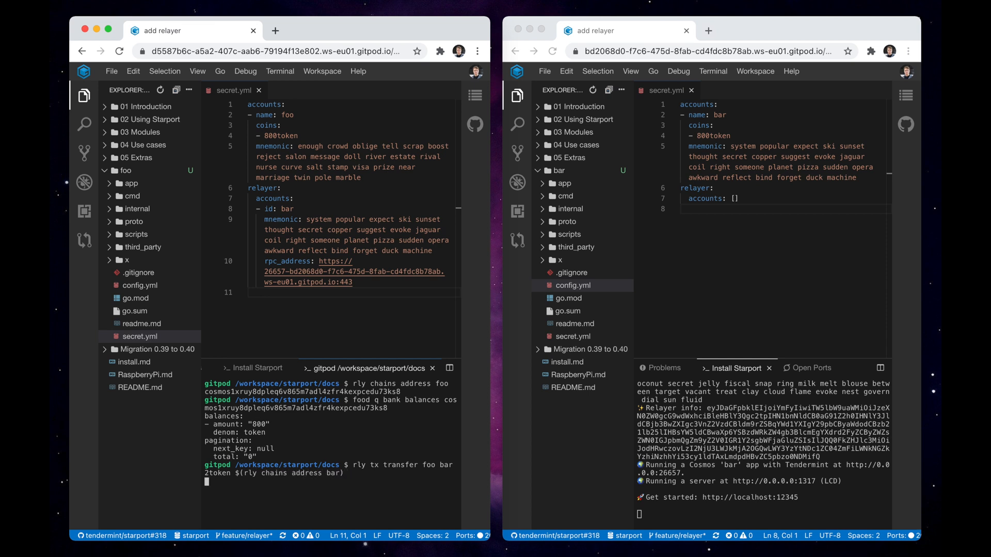
pyautogui.write('rly tx relay foo-bar')
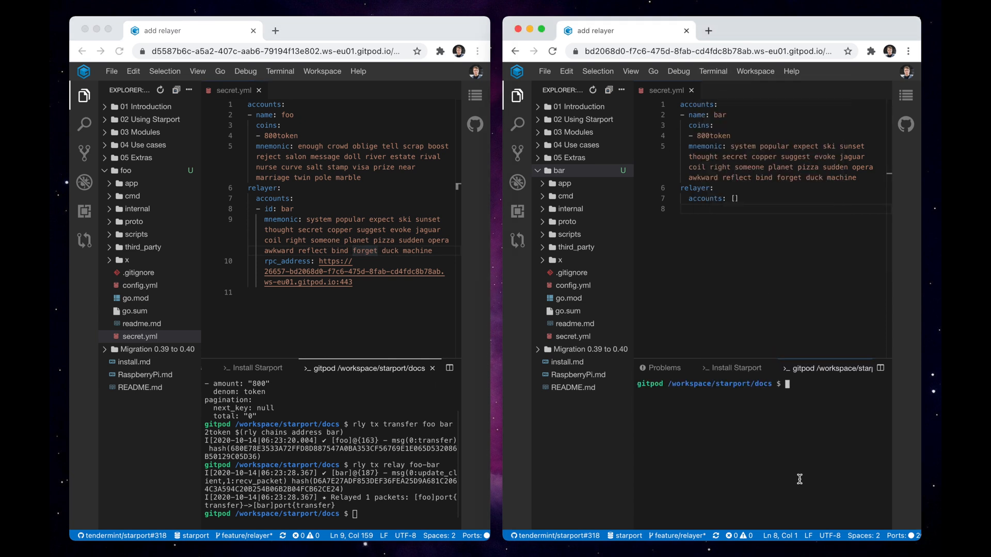
# Query bar's bank balance using bard keys with keyring-backend test, confirming 4 IBC tokens beside 800token
pyautogui.write('bard keys l')
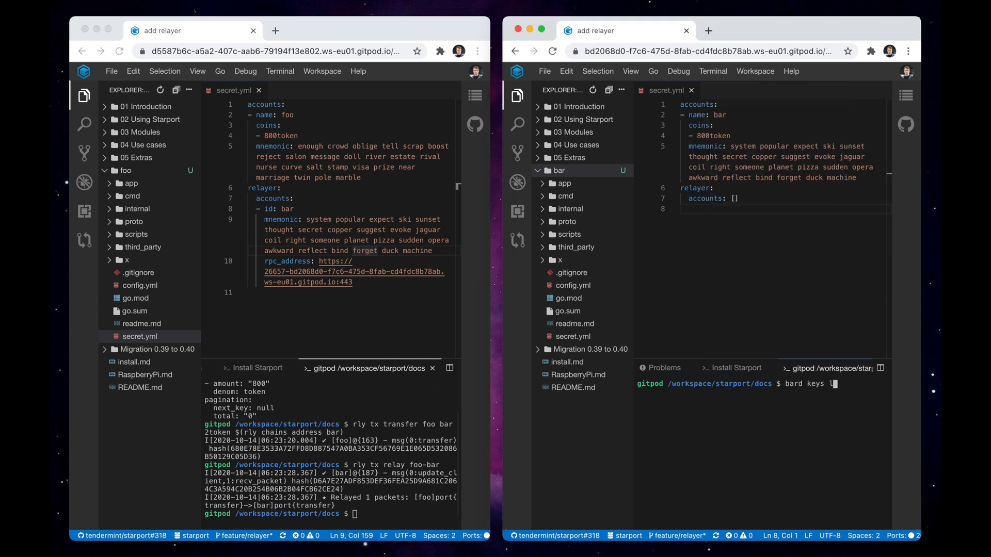
pyautogui.write('show bar -a')
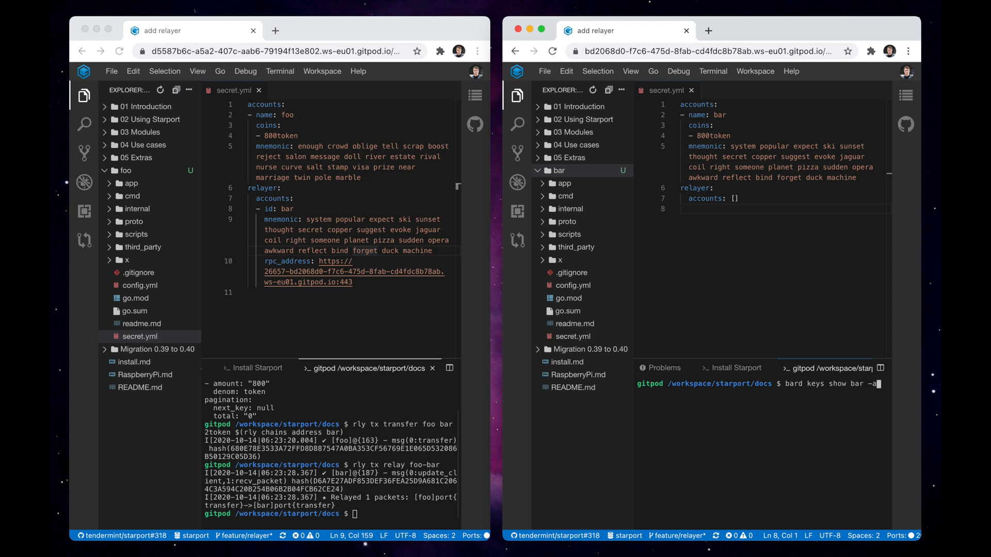
pyautogui.write('-- keyring-backend test')
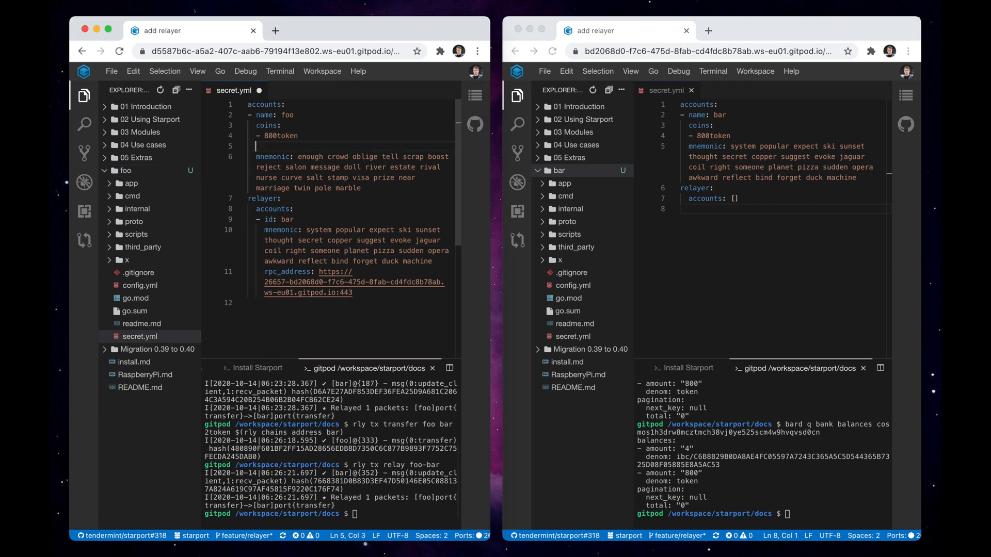
# Add '- 100nickels' to foo's coins, transfer 10nickels to bar over the relayer and query bar's balance
pyautogui.write('- 100nickels')
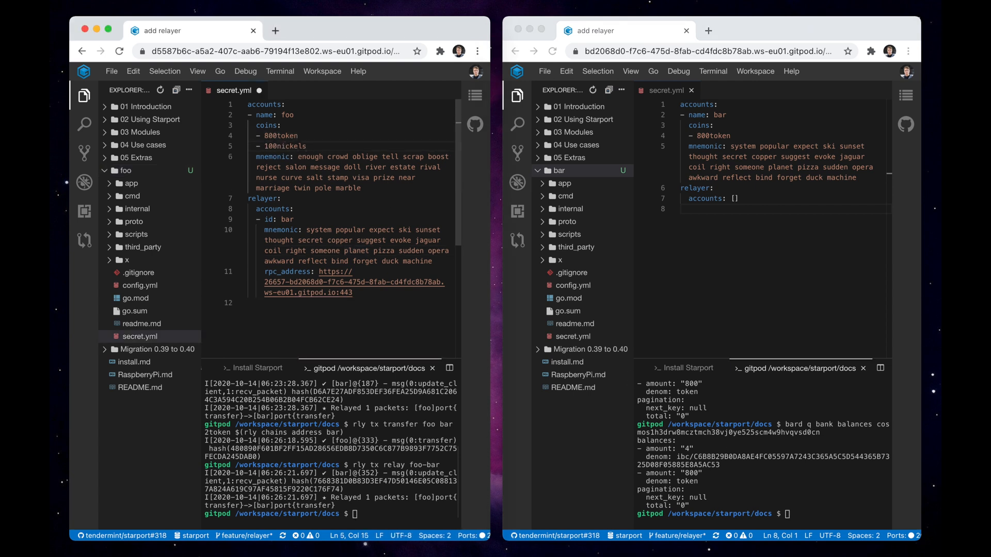
pyautogui.click(256, 367)
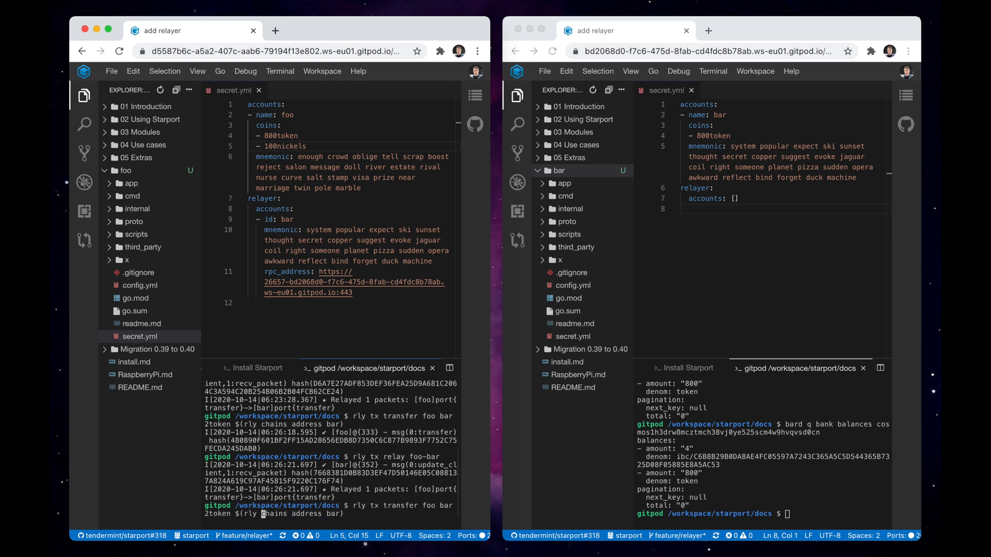
pyautogui.write('10nickels')
pyautogui.write('bard q bank balances cosmos1h3drw8mcztmch38vj0ye525scm4w9hvqvsd0cn')
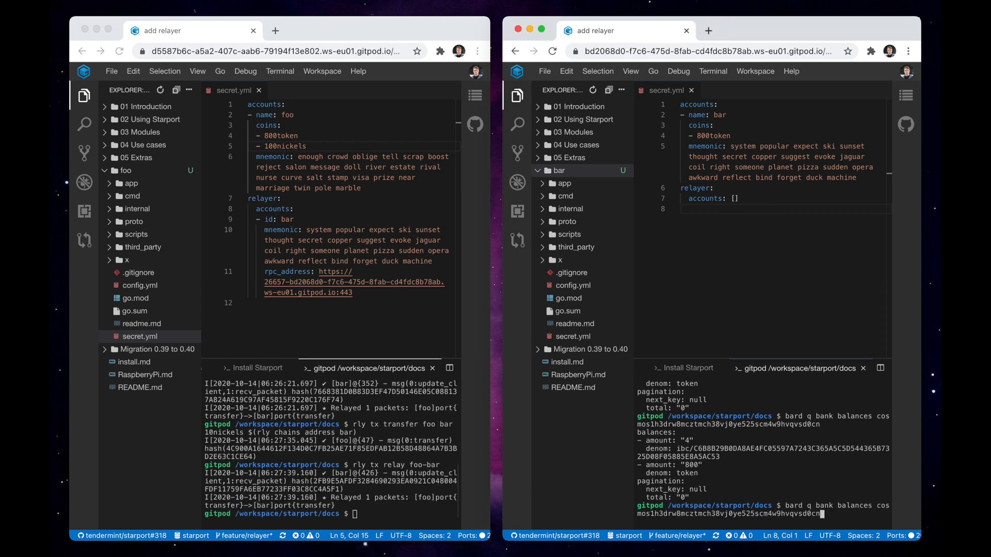
pyautogui.press('enter')
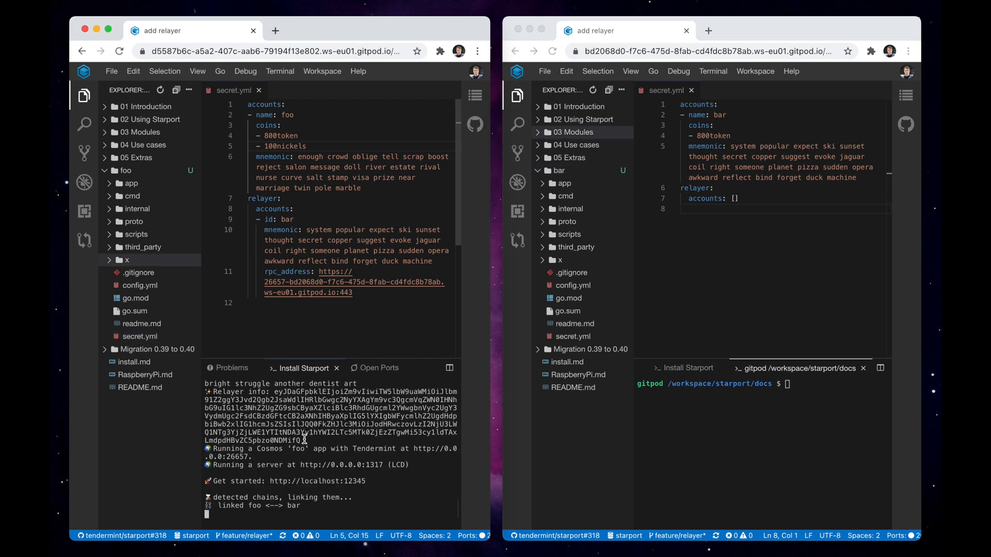
# Restart starport serve in foo's terminal so it links with bar
pyautogui.write('c')
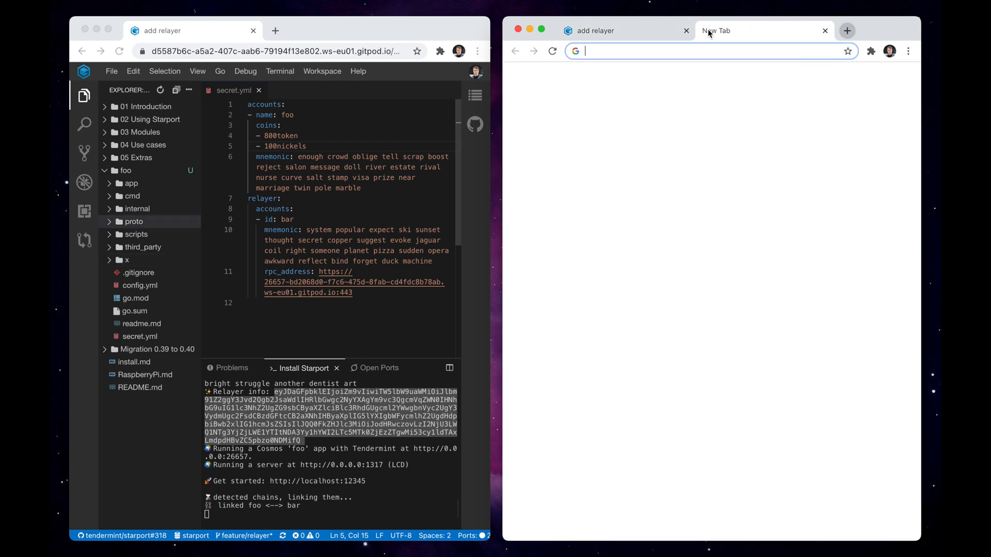
pyautogui.write('github.com/tendermint/starport')
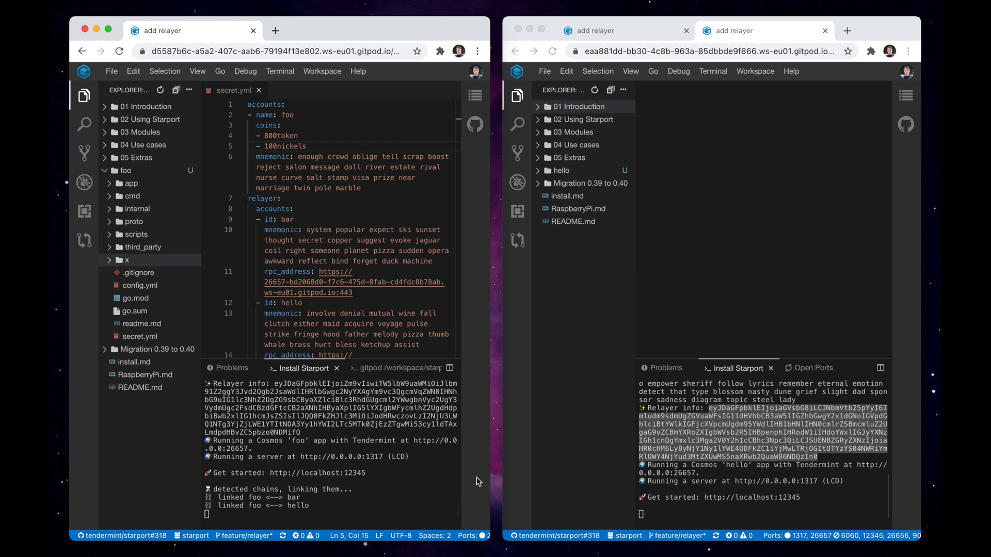
# In x/foo/handler.go, delete the '// NewHandler ...' placeholder comment above the function
pyautogui.click(120, 260)
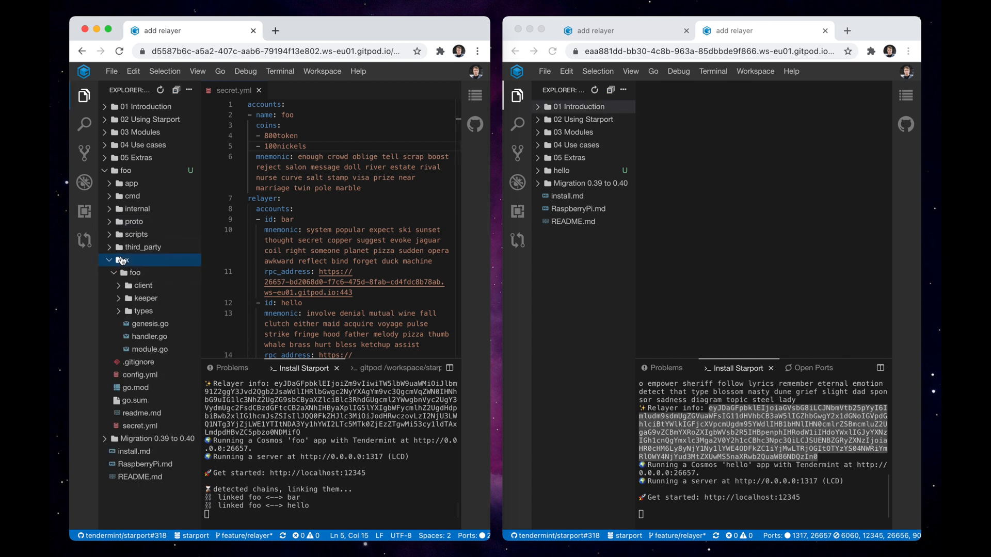
pyautogui.click(150, 336)
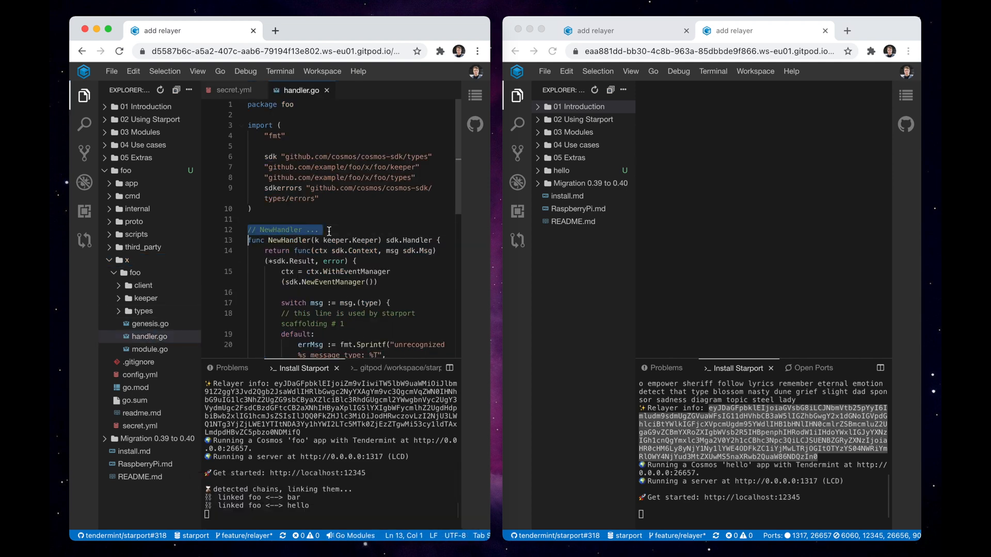
pyautogui.press('Backspace')
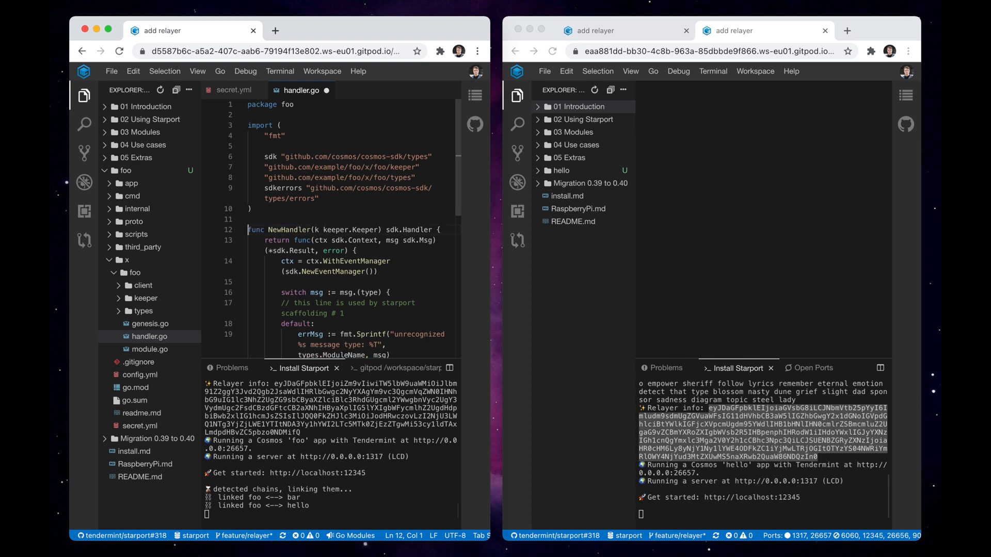